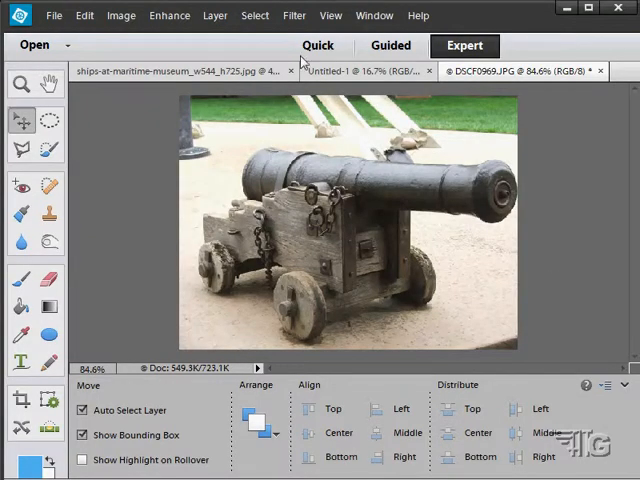
Step: Open the Filter menu to browse the filter categories for the cannon photo
{"action": "left_click", "coordinate": [293, 15]}
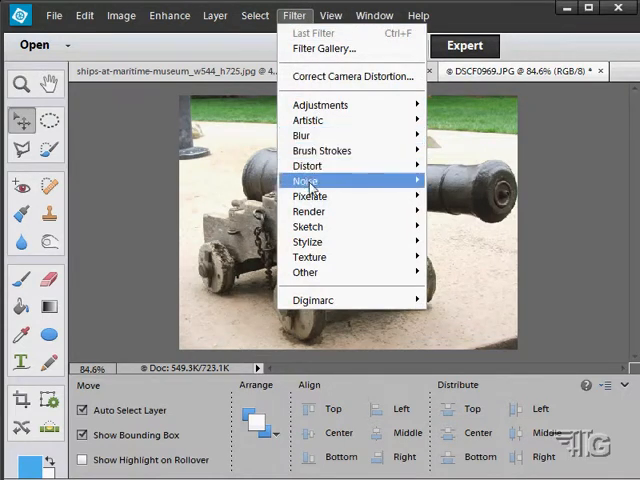
{"action": "mouse_move", "coordinate": [313, 102]}
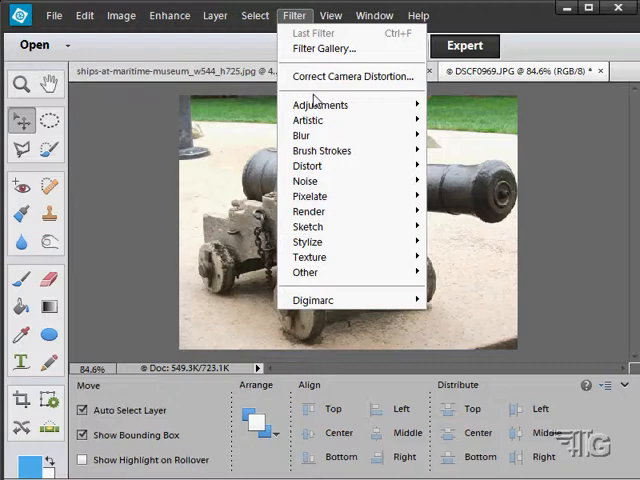
{"action": "mouse_move", "coordinate": [335, 33]}
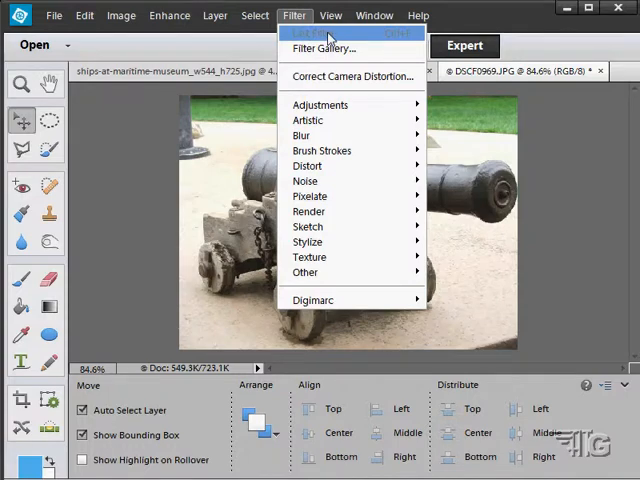
{"action": "mouse_move", "coordinate": [308, 120]}
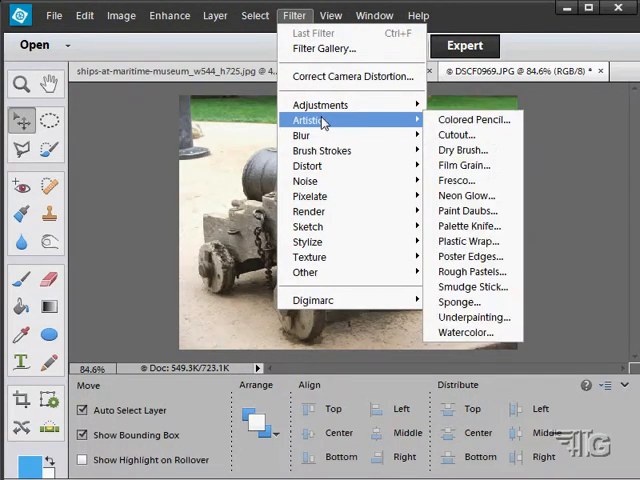
Step: Apply the Artistic Cutout filter to the cannon photo with its default settings
{"action": "left_click", "coordinate": [455, 134]}
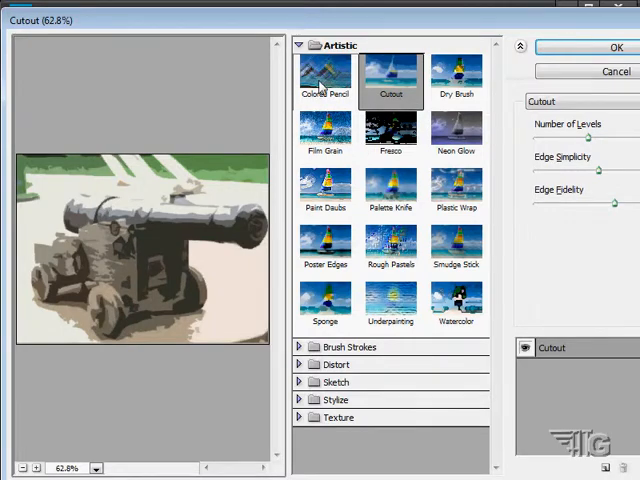
{"action": "left_click", "coordinate": [616, 47]}
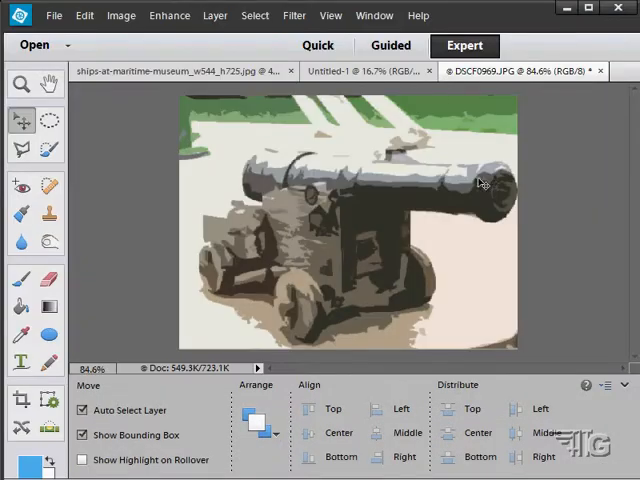
{"action": "mouse_move", "coordinate": [428, 262]}
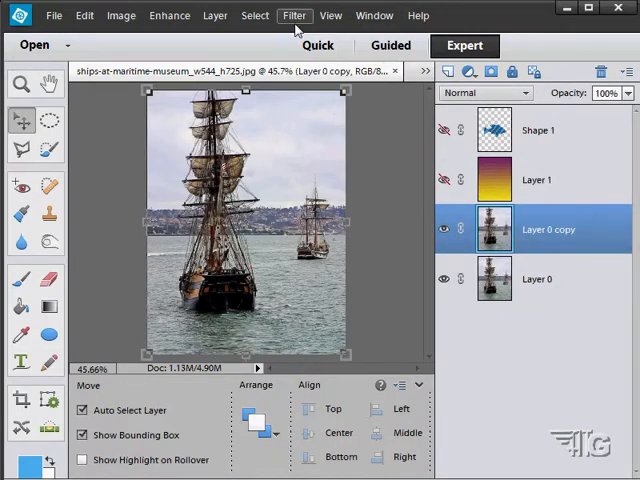
Step: Open the Filter menu on the ship photo, showing Last Filter (Cutout) and Filter Gallery
{"action": "left_click", "coordinate": [294, 15]}
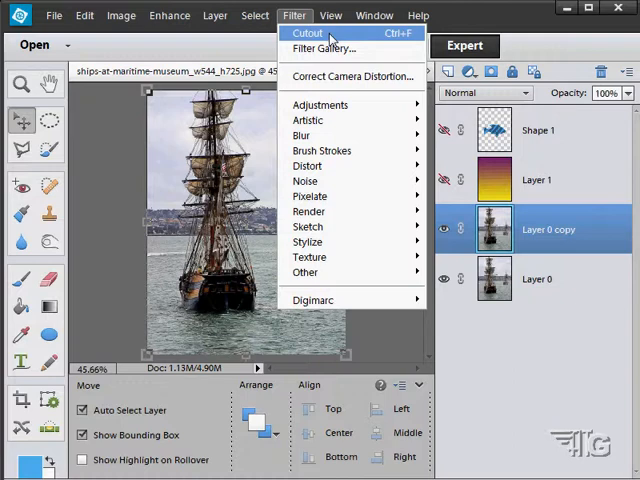
{"action": "mouse_move", "coordinate": [322, 49]}
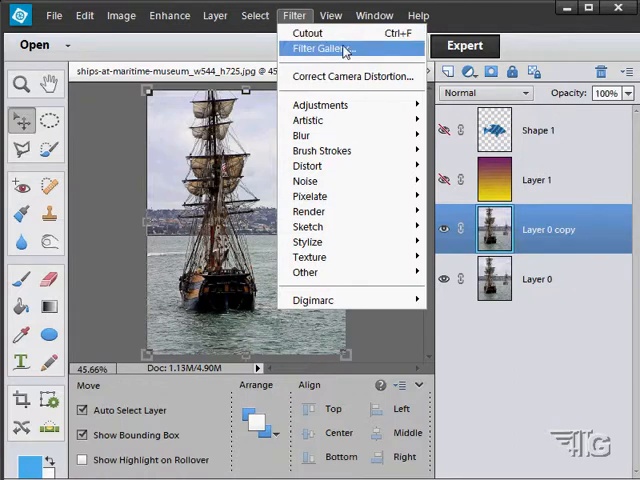
{"action": "mouse_move", "coordinate": [345, 50]}
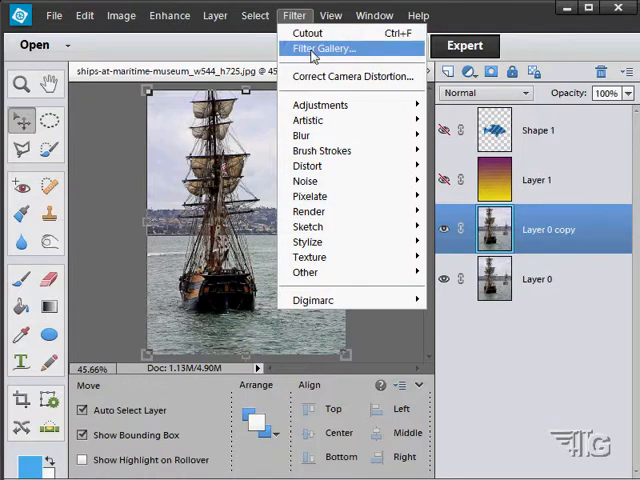
{"action": "mouse_move", "coordinate": [309, 211]}
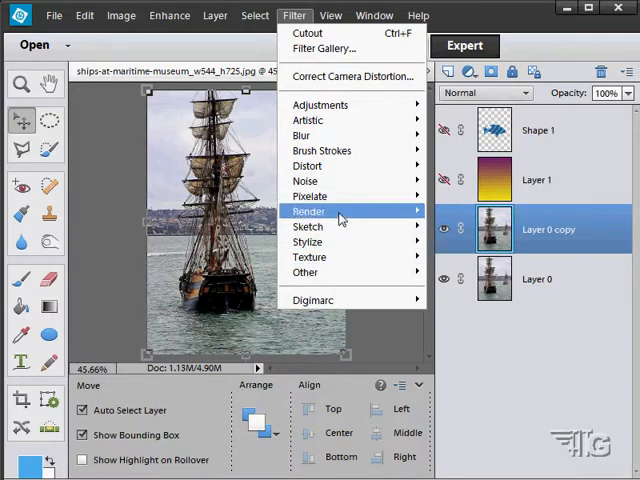
{"action": "mouse_move", "coordinate": [323, 48]}
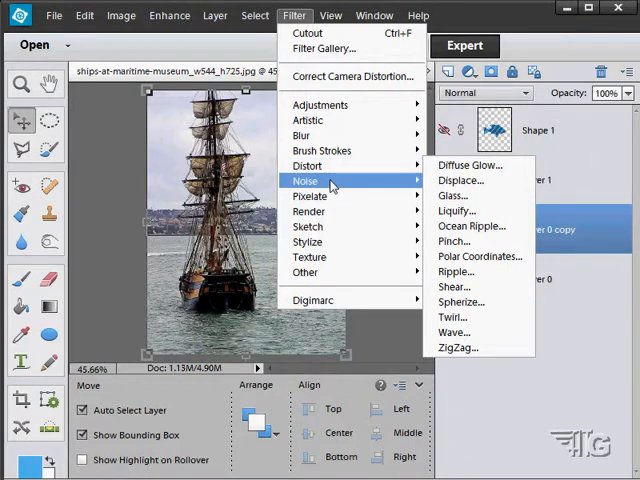
{"action": "mouse_move", "coordinate": [310, 196]}
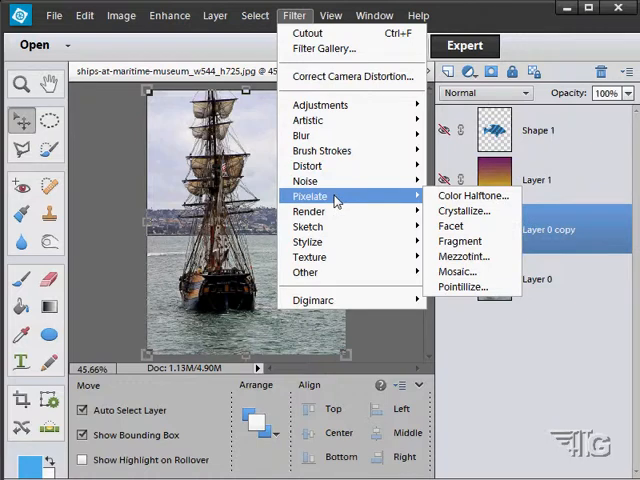
{"action": "mouse_move", "coordinate": [464, 211]}
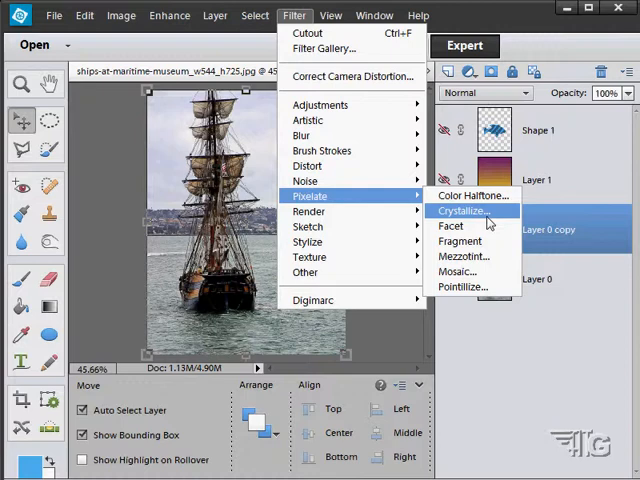
{"action": "mouse_move", "coordinate": [459, 241]}
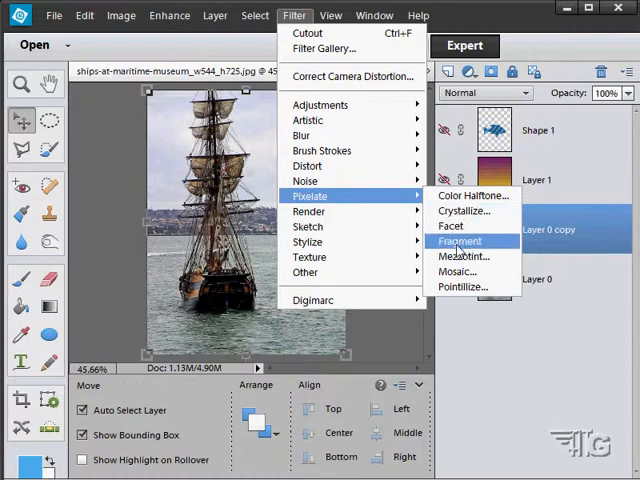
{"action": "mouse_move", "coordinate": [493, 253]}
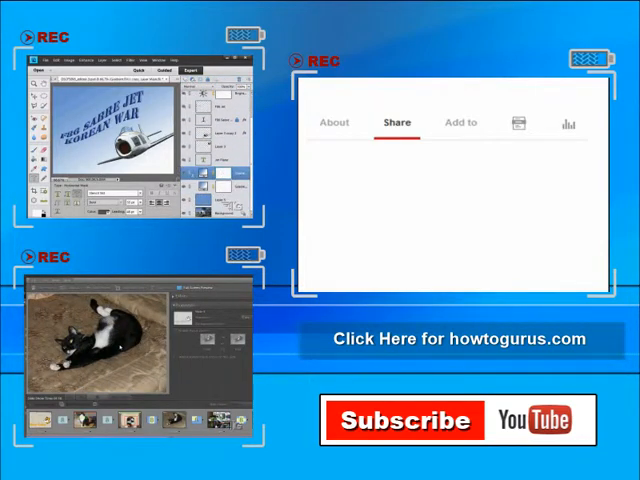
{"action": "left_click", "coordinate": [397, 122]}
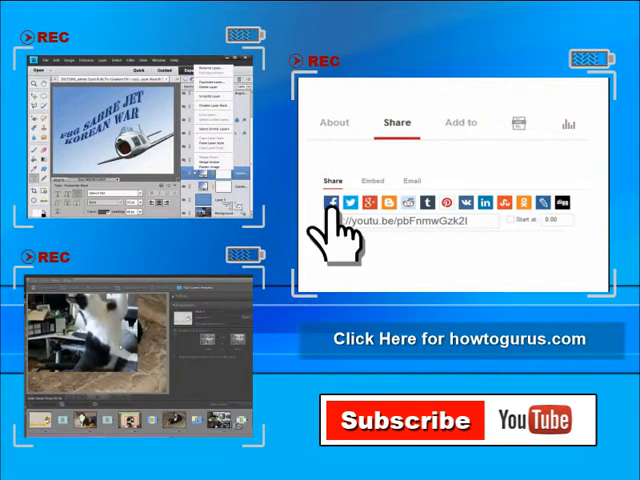